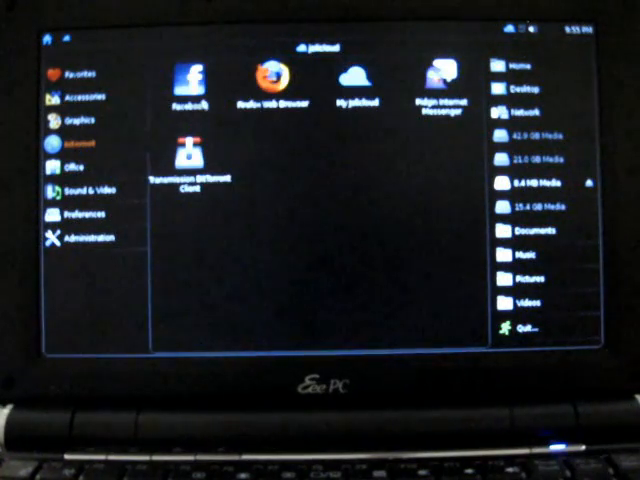
Step: Switch from the Internet launcher to the My Jolicloud Applications directory listing Twitter, Gmail, VLC, Dropbox
left_click(188, 82)
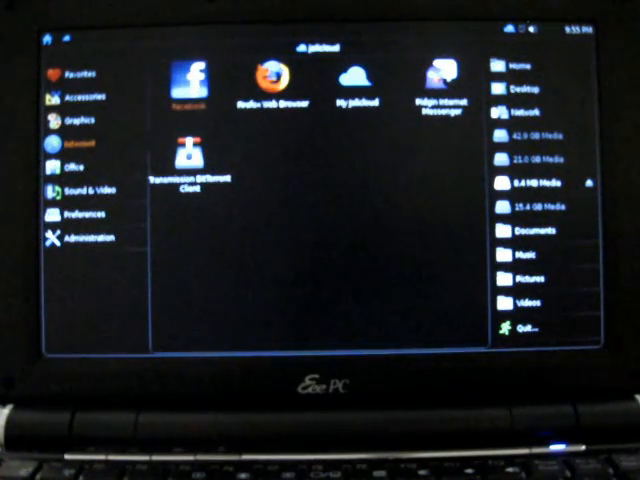
left_click(188, 80)
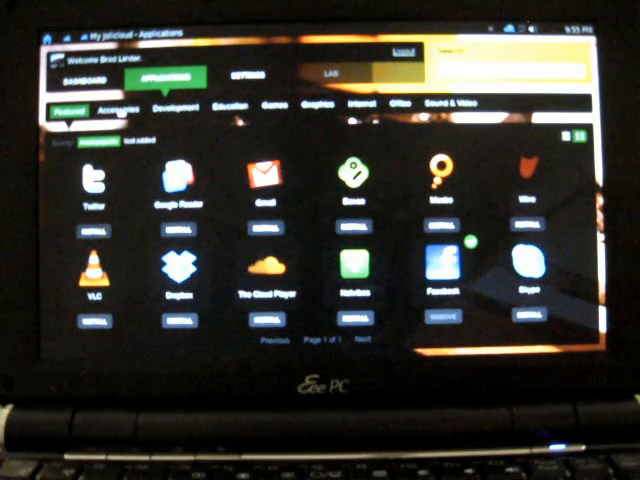
Step: Browse the Graphics category, then the Office category with Google Docs, Zoho and OpenOffice apps
left_click(228, 104)
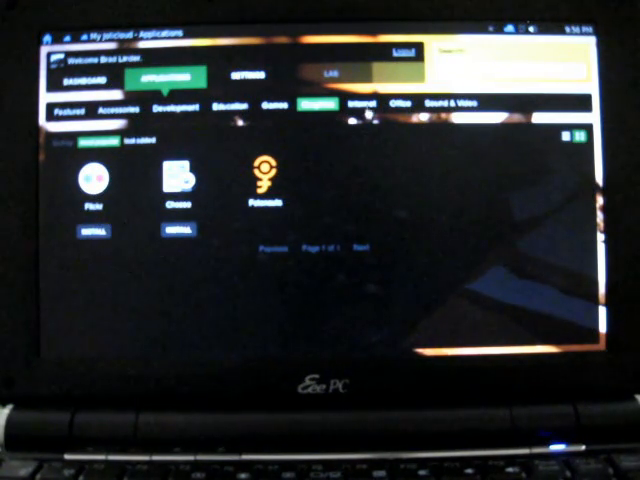
left_click(356, 104)
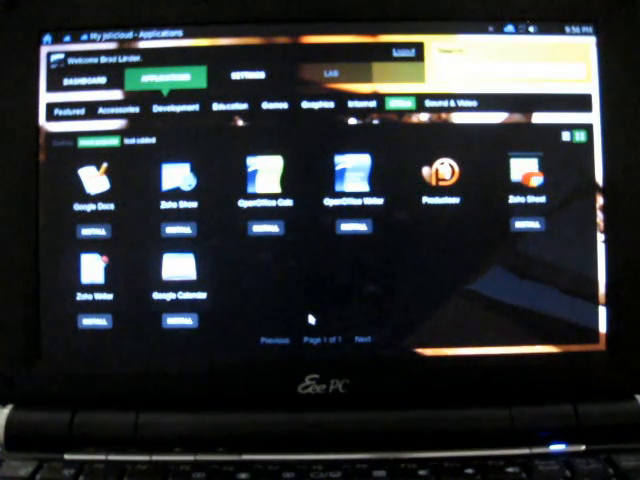
mouse_move(310, 320)
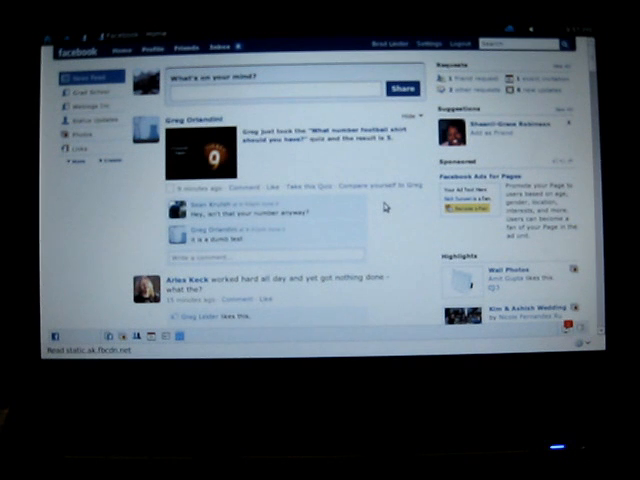
mouse_move(360, 166)
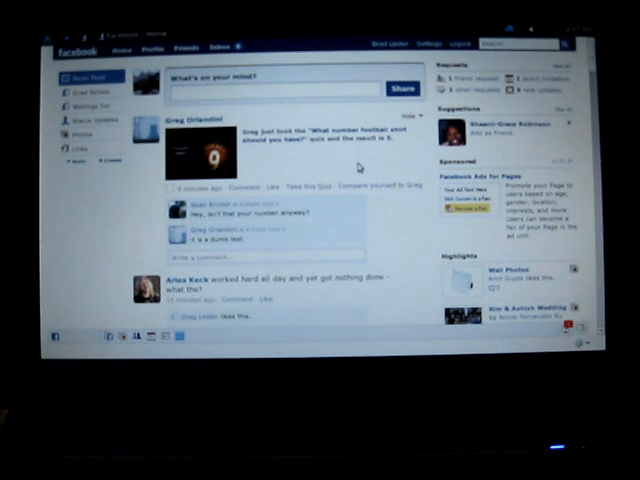